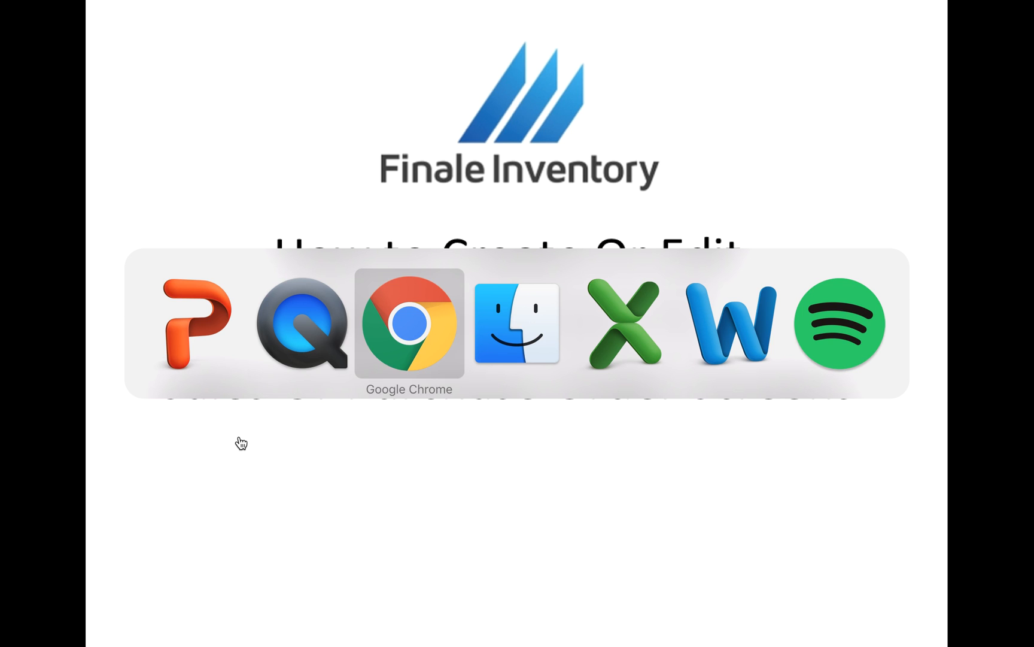
Switch to Chrome and go to View purchases from the Finale home page
{"action": "left_click", "coordinate": [409, 322]}
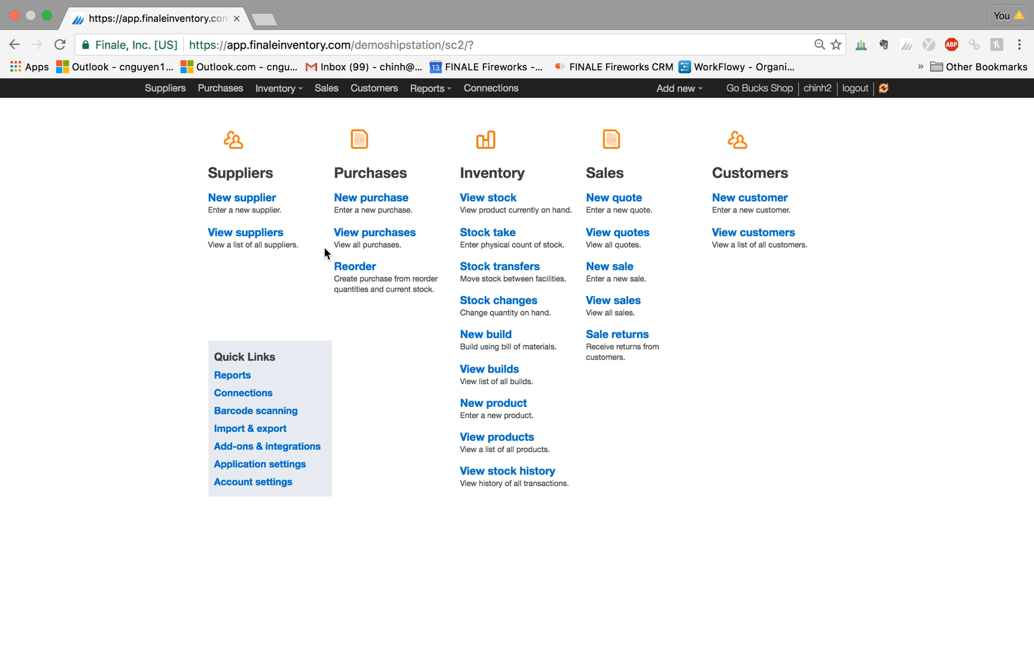
{"action": "mouse_move", "coordinate": [419, 231]}
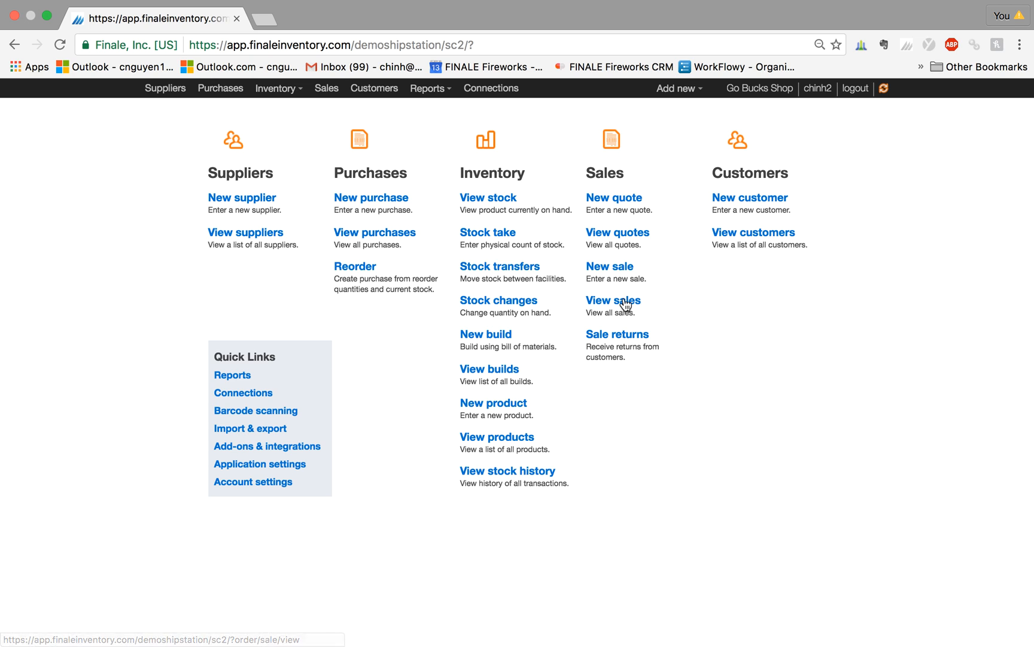
{"action": "left_click", "coordinate": [373, 232]}
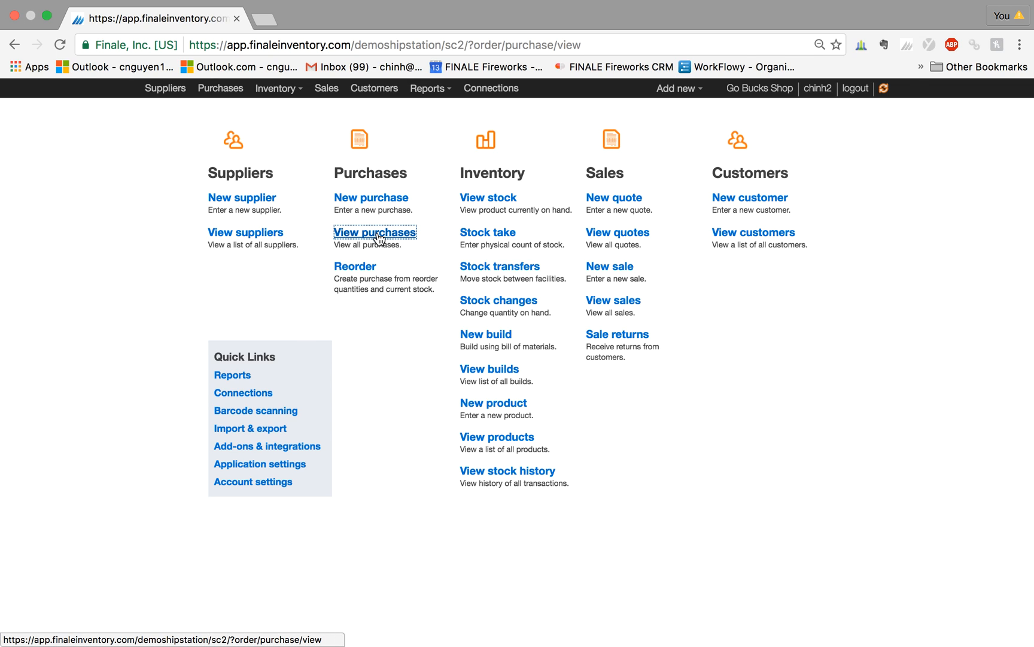
Apply the shared Shipments preset to the purchases list from the gear presets menu
{"action": "left_click", "coordinate": [374, 231]}
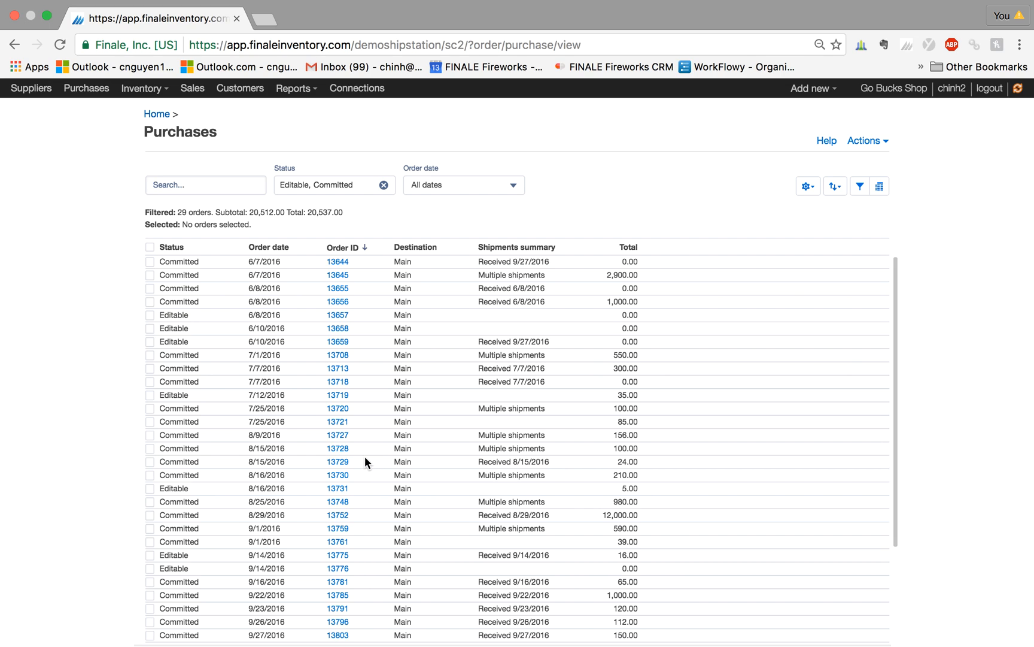
{"action": "mouse_move", "coordinate": [804, 190]}
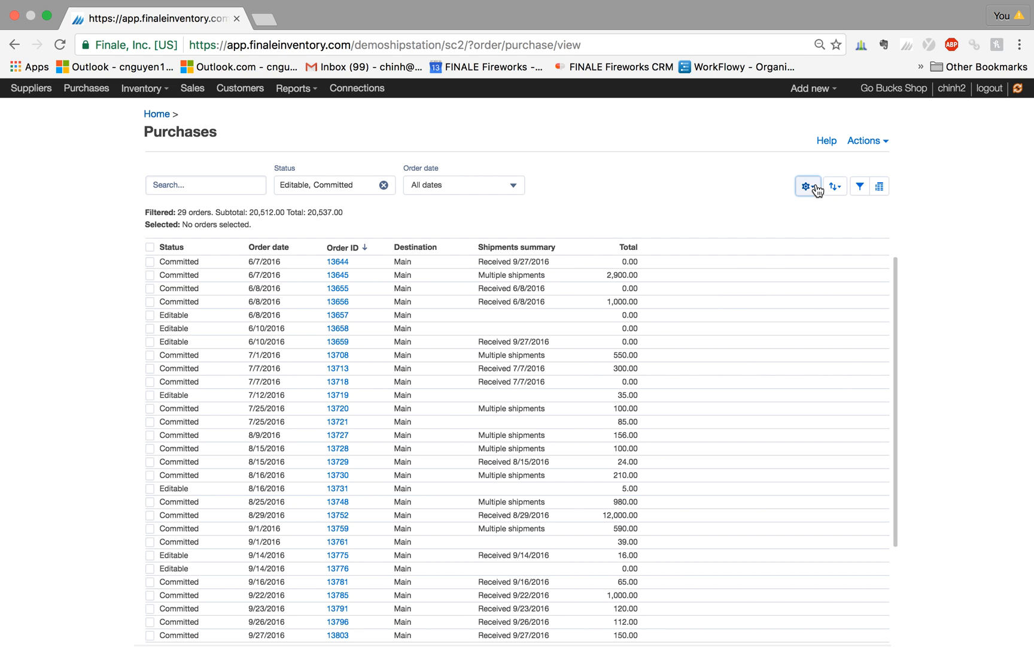
{"action": "left_click", "coordinate": [807, 185]}
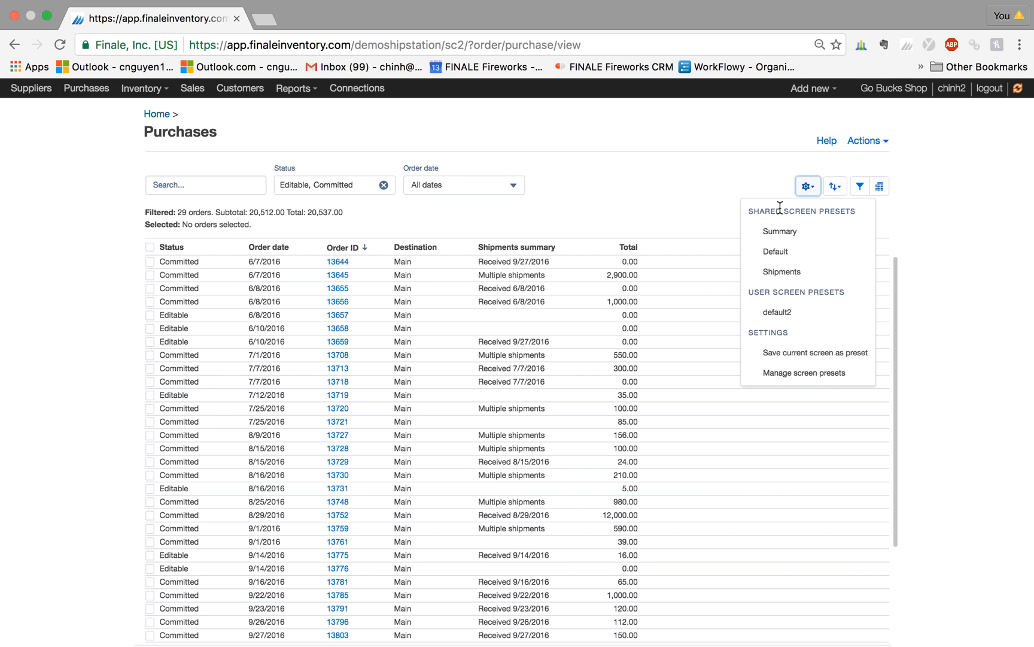
{"action": "left_click", "coordinate": [807, 185]}
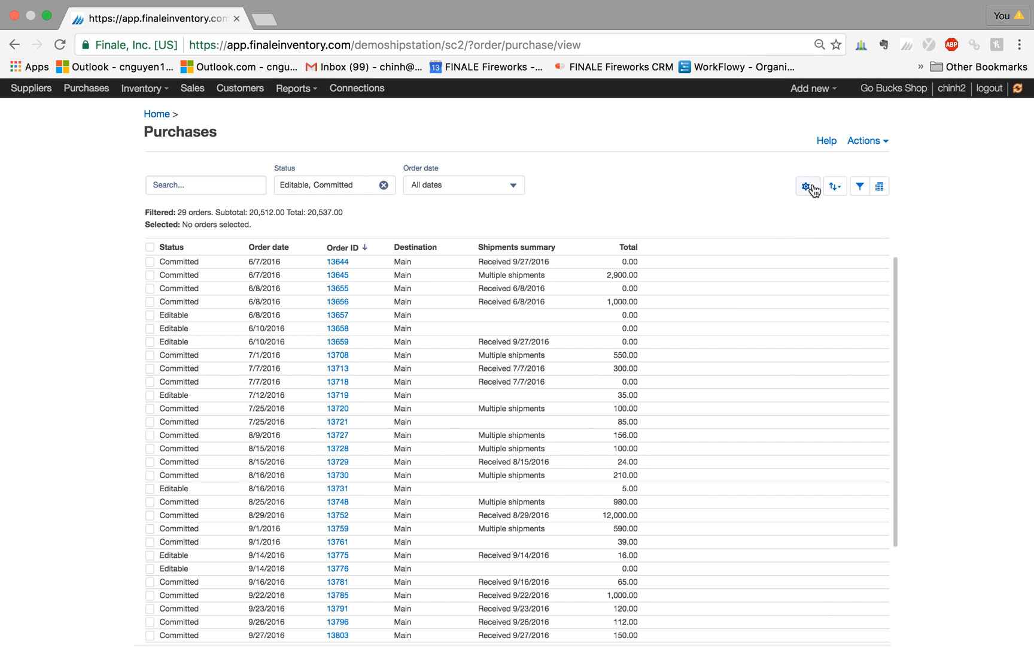
{"action": "left_click", "coordinate": [807, 185]}
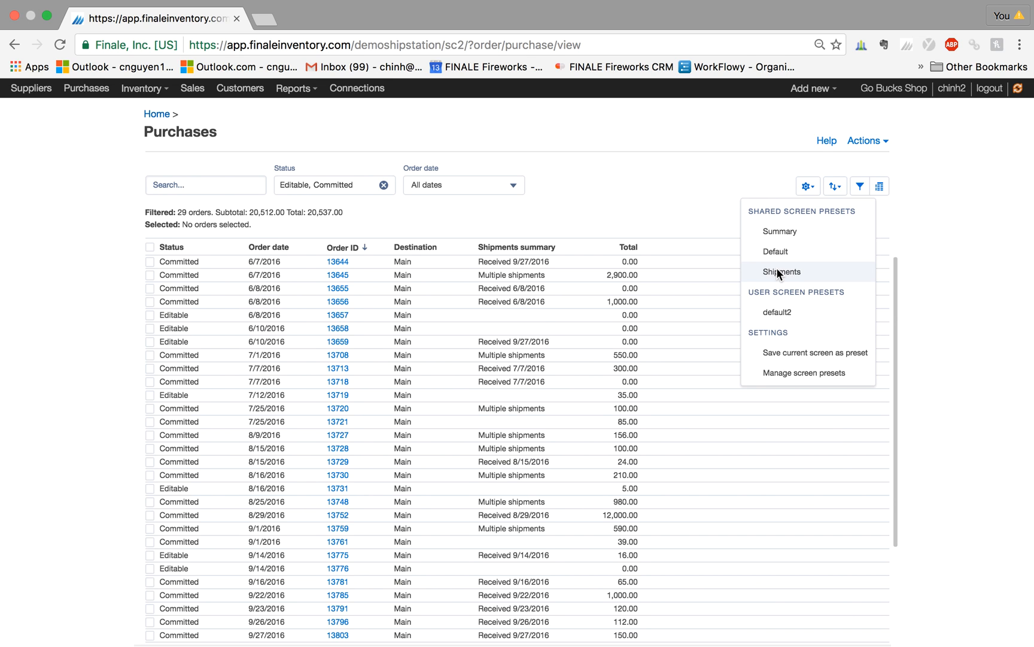
{"action": "left_click", "coordinate": [780, 272]}
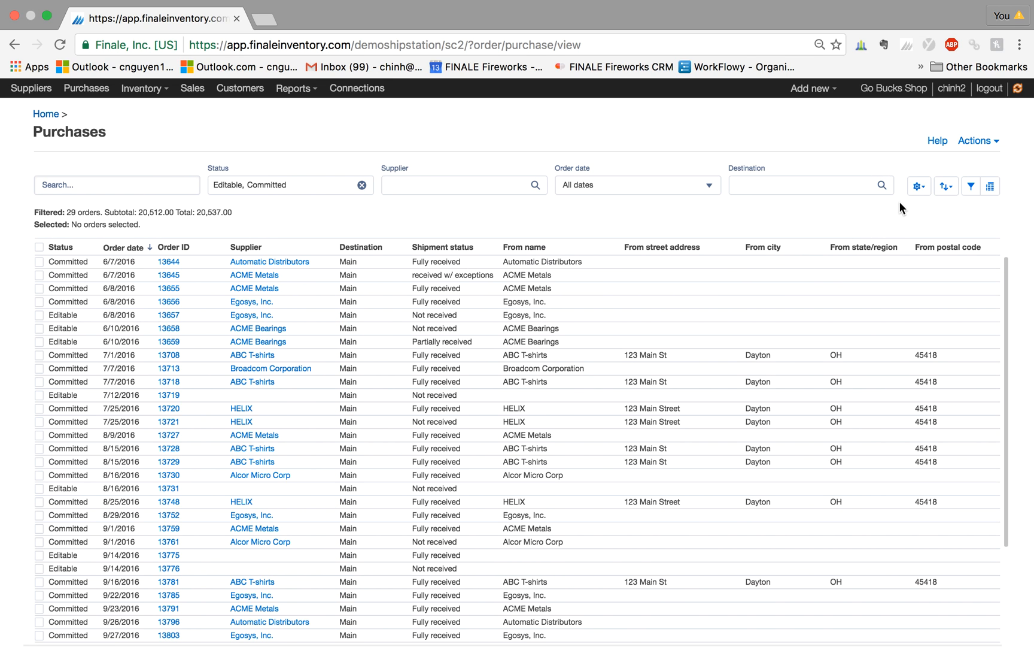
{"action": "left_click", "coordinate": [917, 186]}
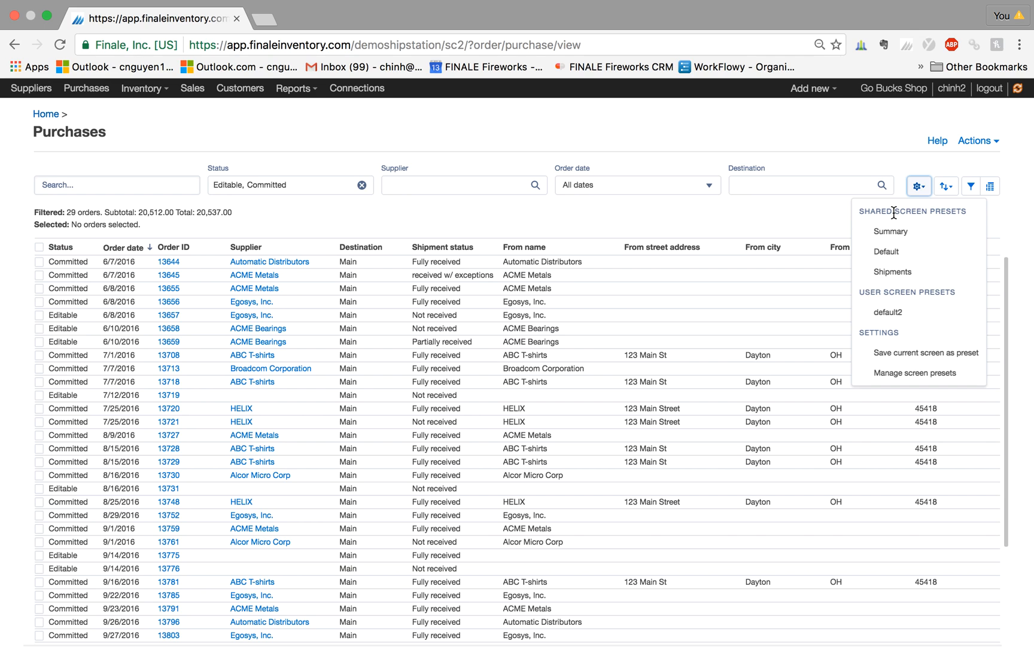
{"action": "mouse_move", "coordinate": [875, 301]}
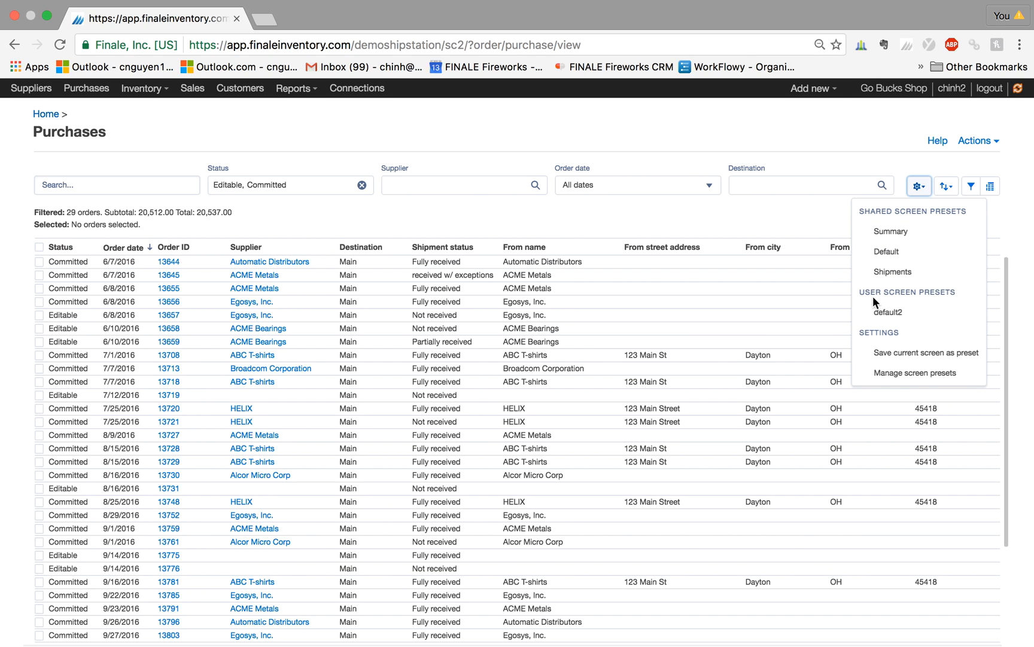
{"action": "mouse_move", "coordinate": [892, 296]}
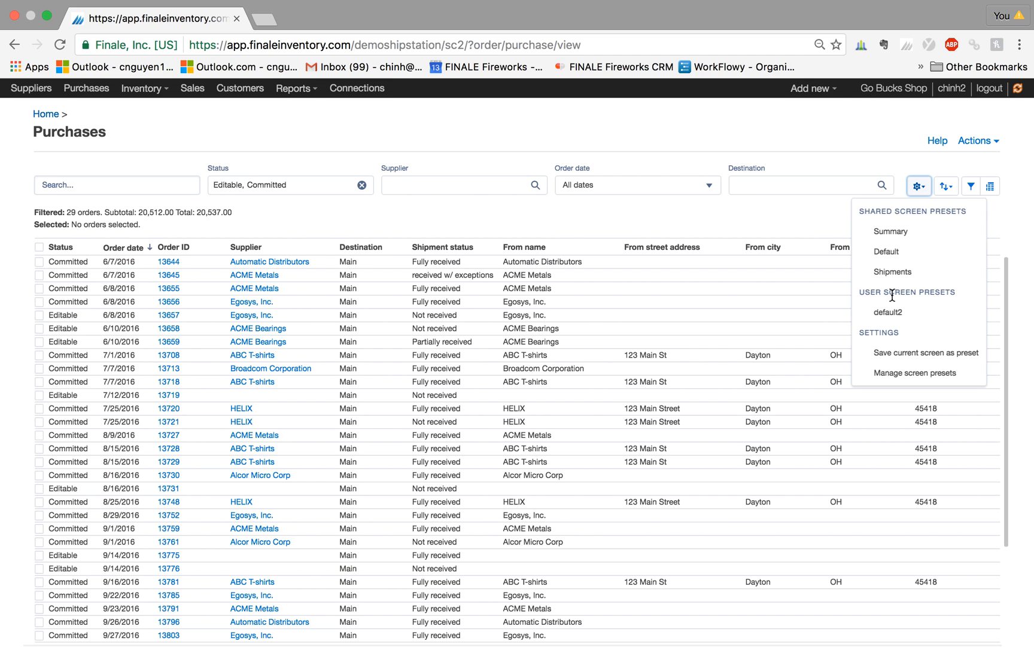
{"action": "mouse_move", "coordinate": [779, 228]}
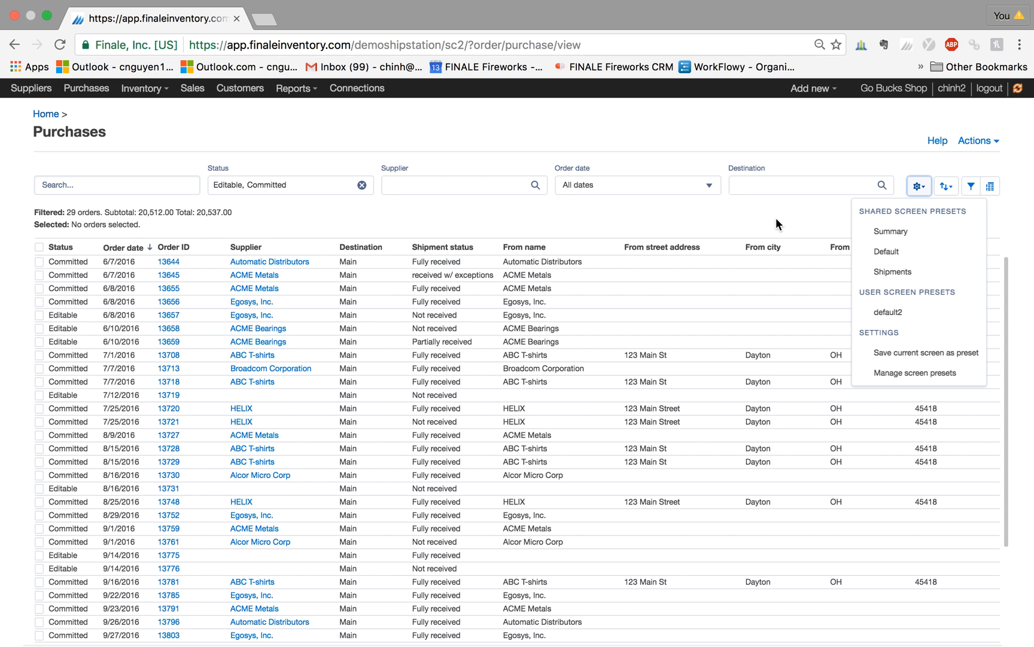
{"action": "mouse_move", "coordinate": [813, 224]}
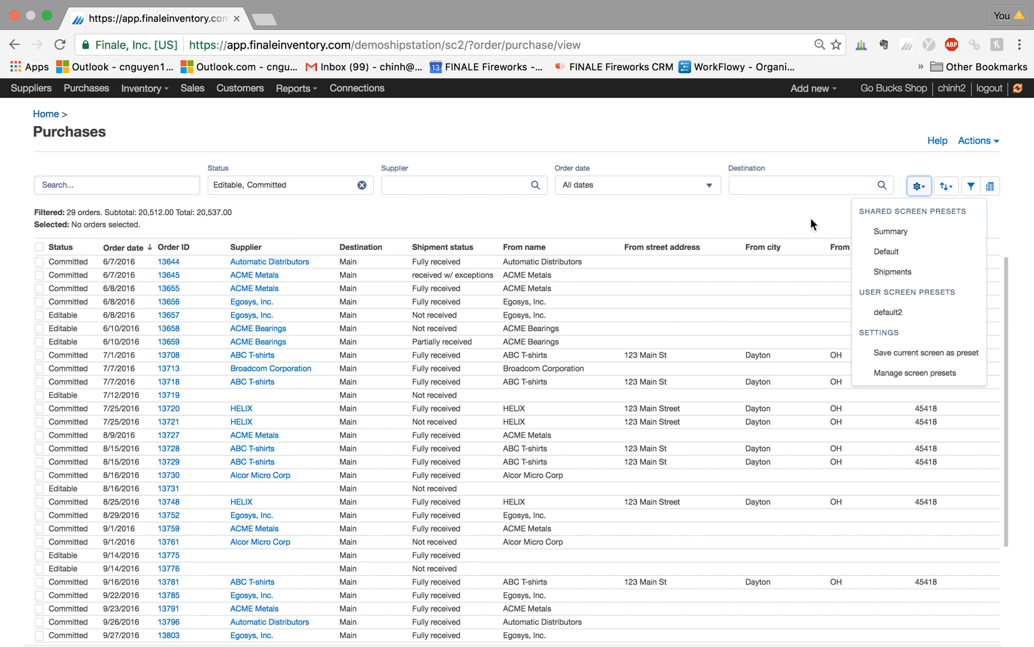
Restore the original six-column purchases layout from the presets menu
{"action": "left_click", "coordinate": [890, 231]}
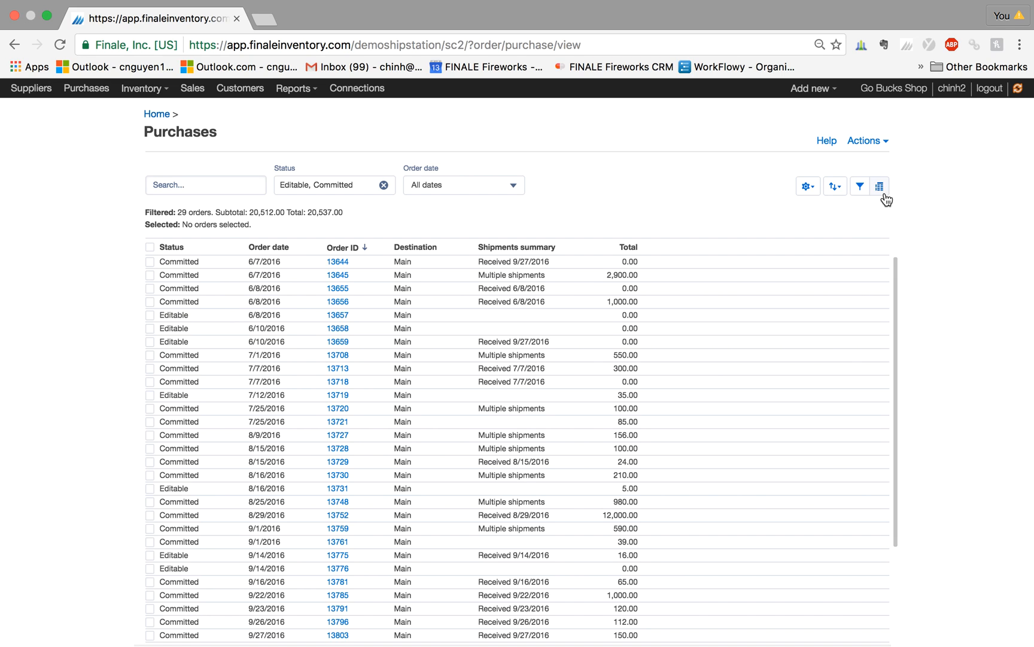
{"action": "mouse_move", "coordinate": [881, 185]}
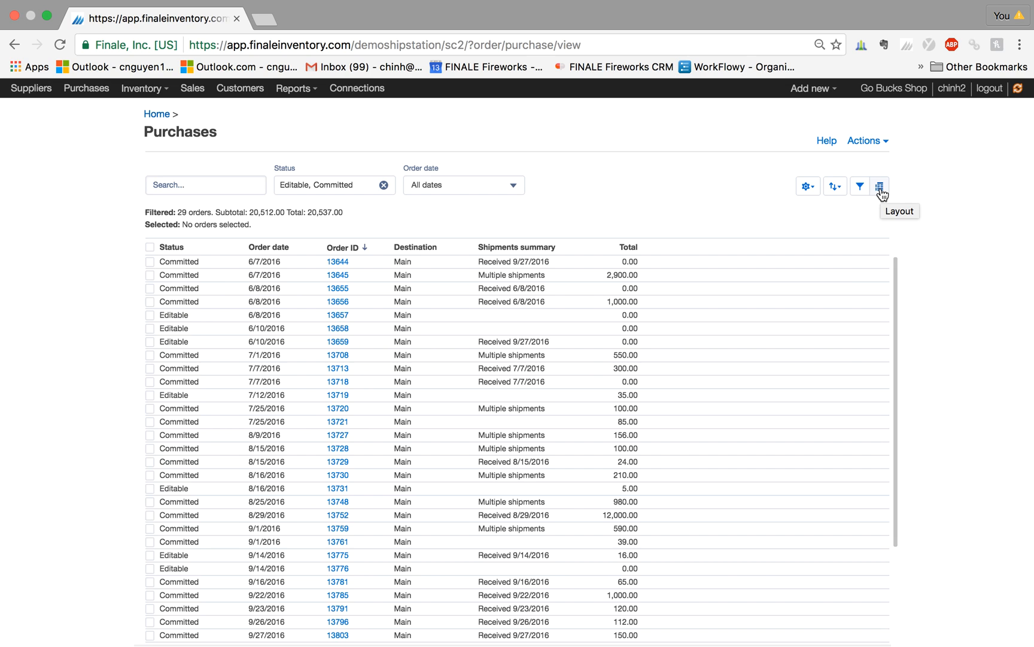
Show the Layout side panel listing the six current purchases columns
{"action": "left_click", "coordinate": [880, 186]}
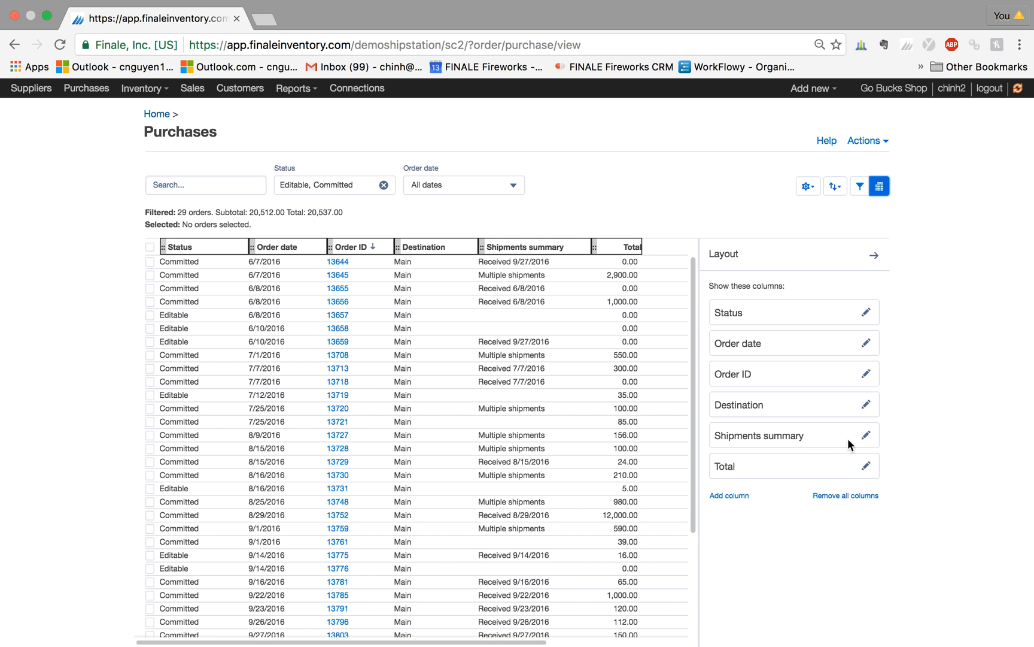
{"action": "mouse_move", "coordinate": [736, 338]}
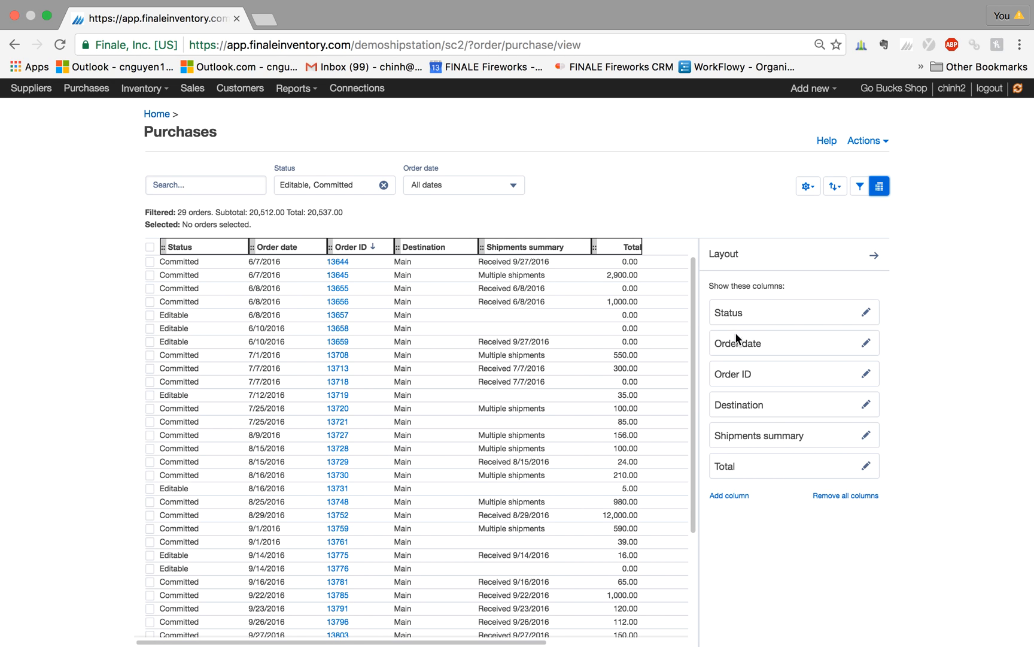
{"action": "mouse_move", "coordinate": [730, 410]}
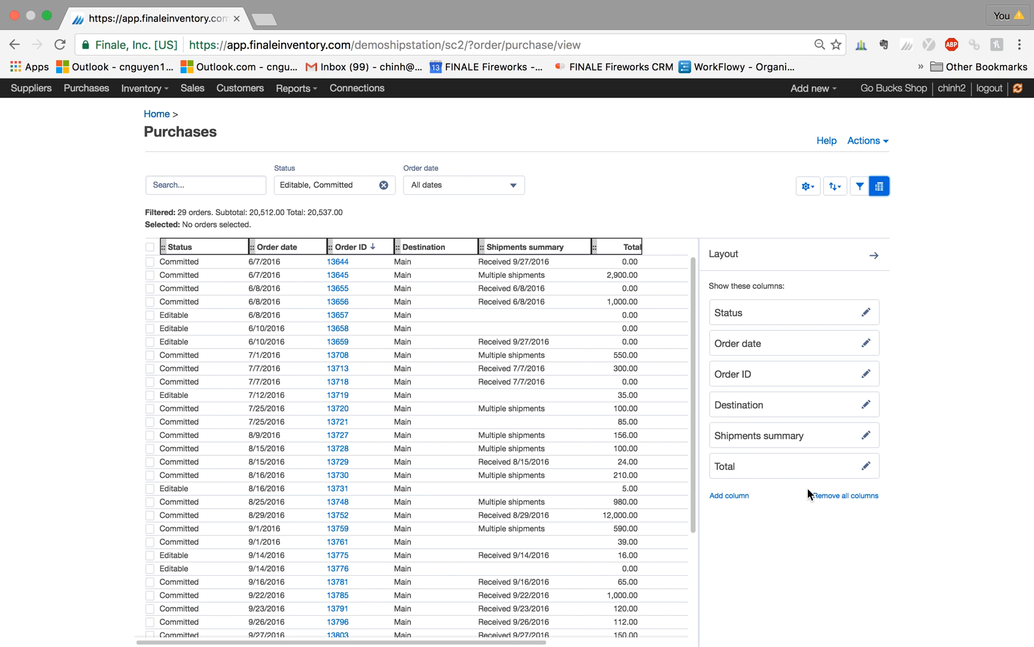
{"action": "mouse_move", "coordinate": [841, 505]}
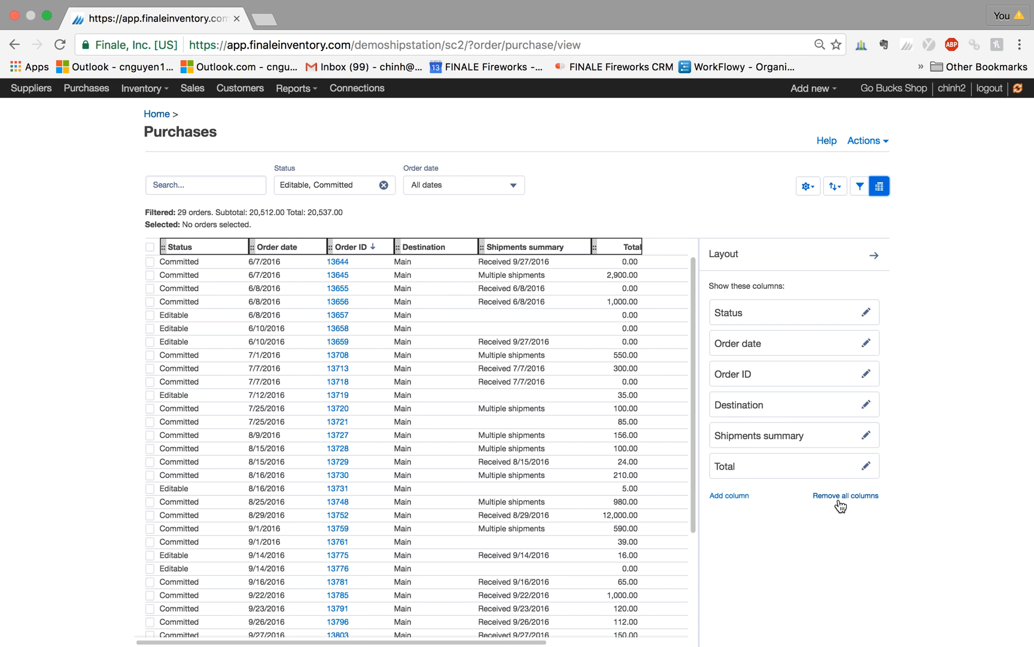
{"action": "mouse_move", "coordinate": [764, 506]}
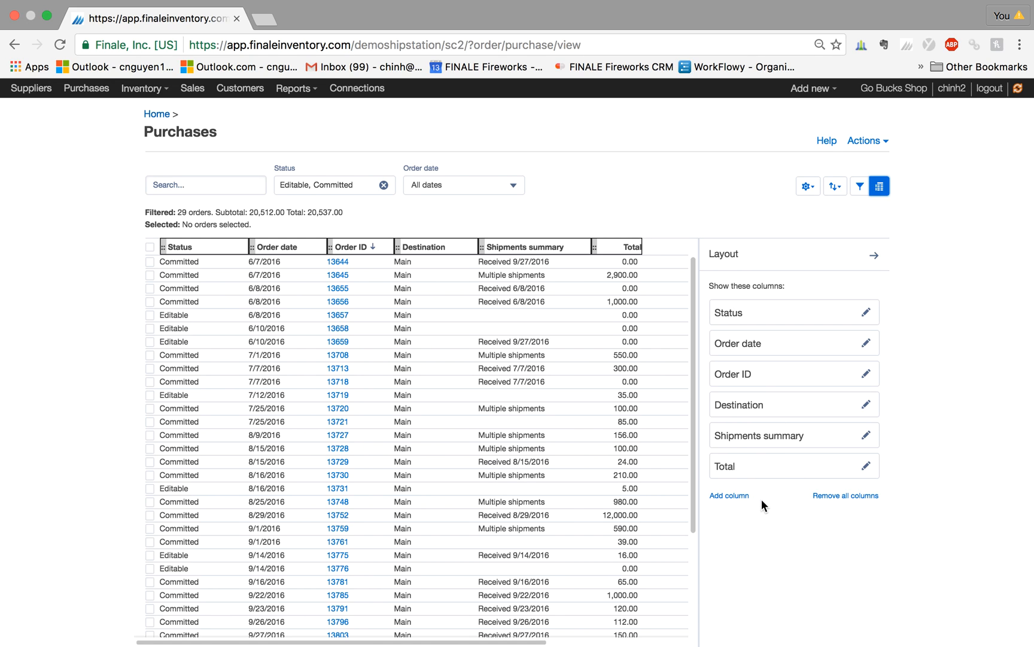
{"action": "mouse_move", "coordinate": [733, 502]}
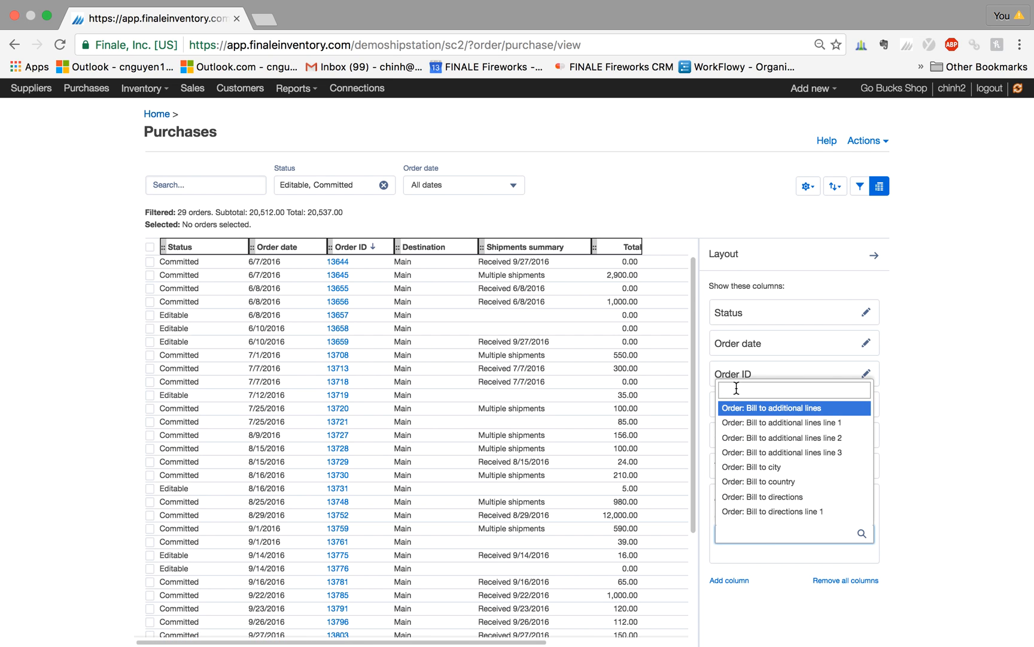
Add the Order: Supplier column by filtering the field chooser with 'suppl'
{"action": "type", "text": "suppl"}
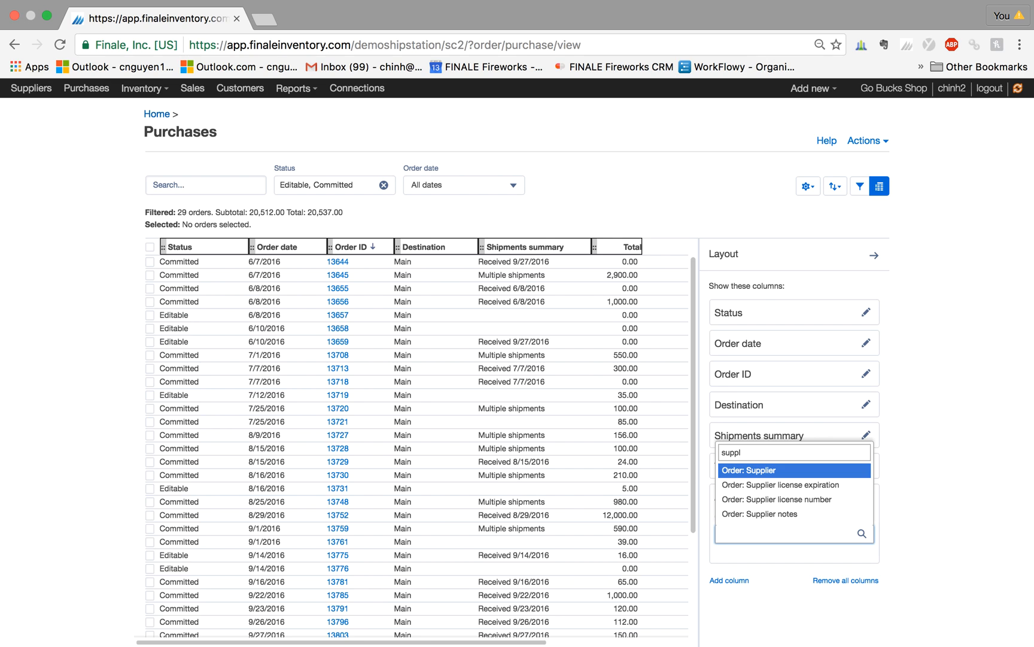
{"action": "mouse_move", "coordinate": [757, 476]}
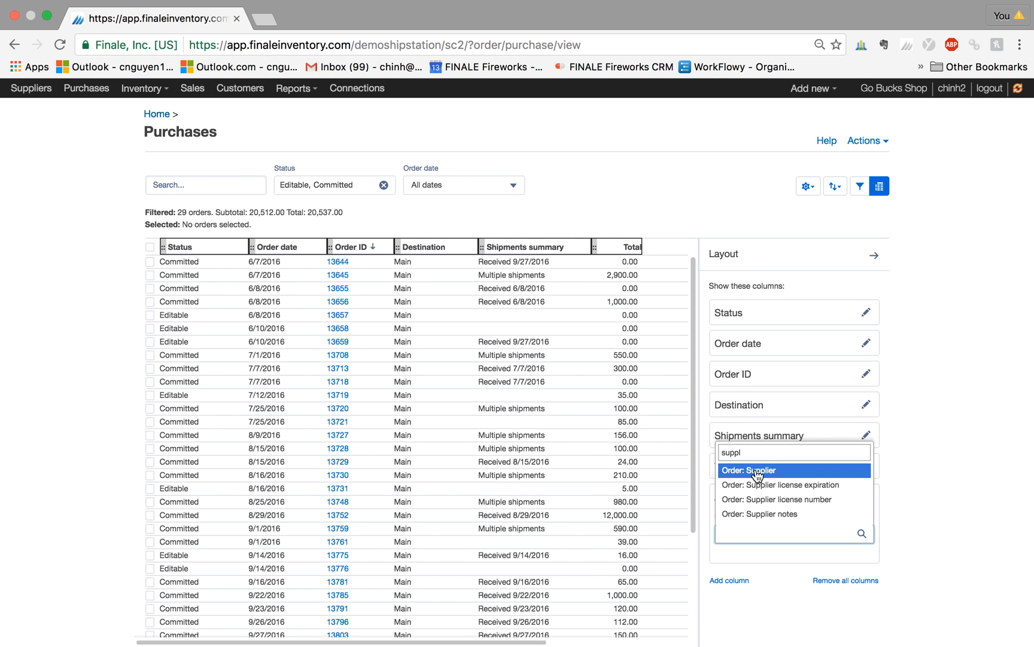
{"action": "left_click", "coordinate": [747, 470]}
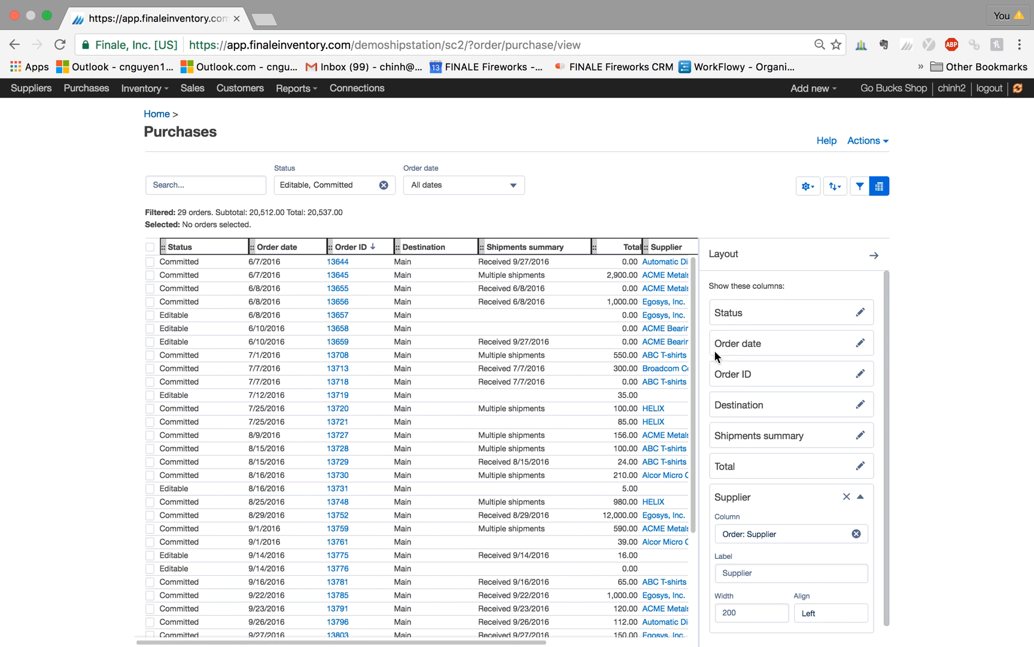
{"action": "mouse_move", "coordinate": [643, 247]}
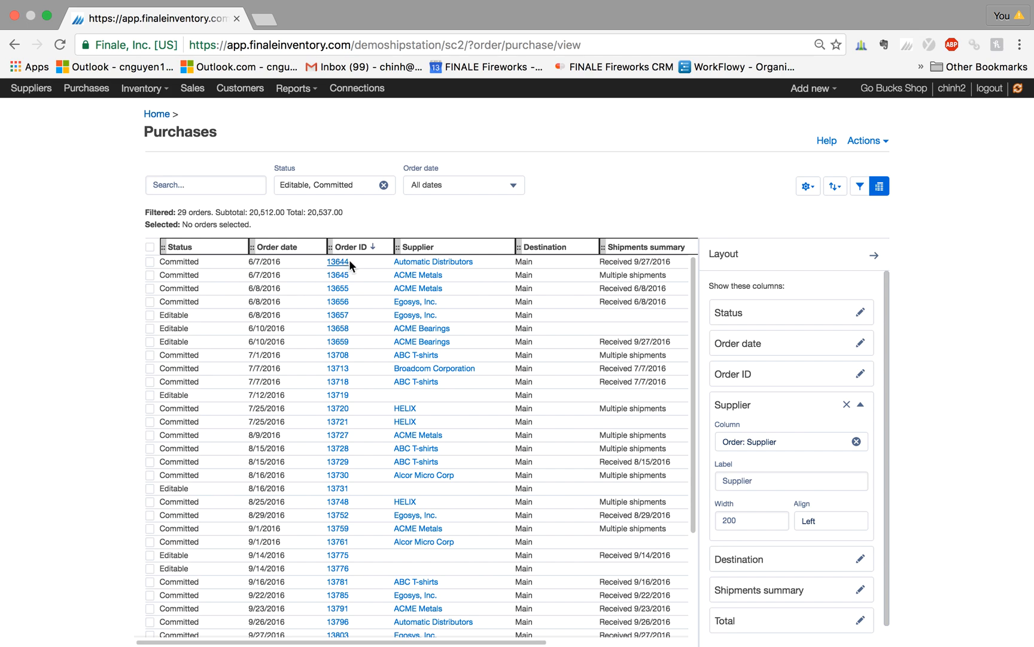
{"action": "mouse_move", "coordinate": [295, 254]}
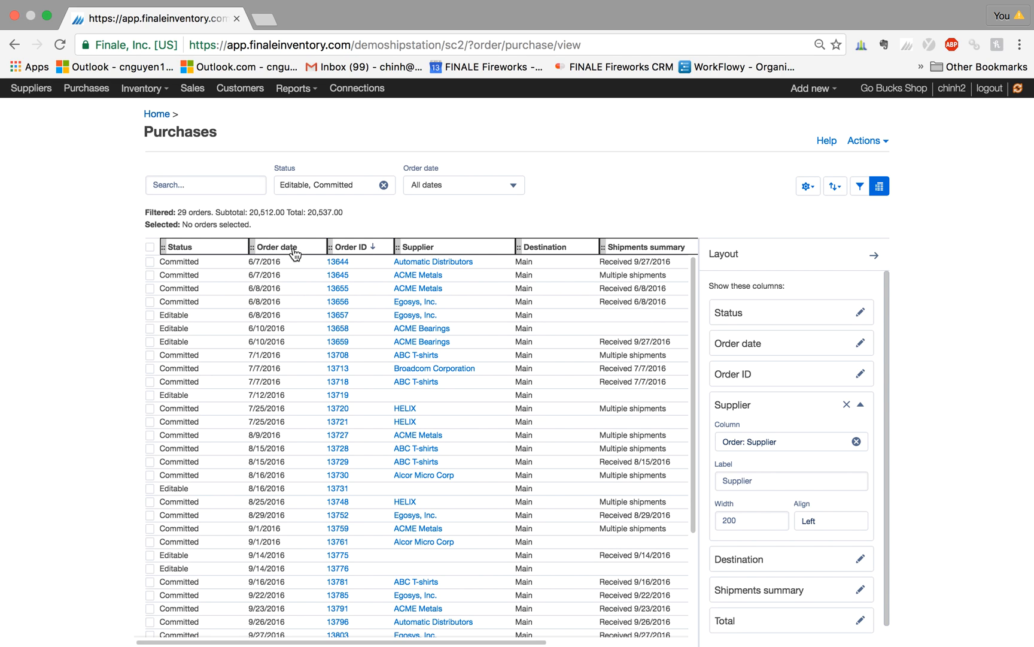
{"action": "mouse_move", "coordinate": [325, 247]}
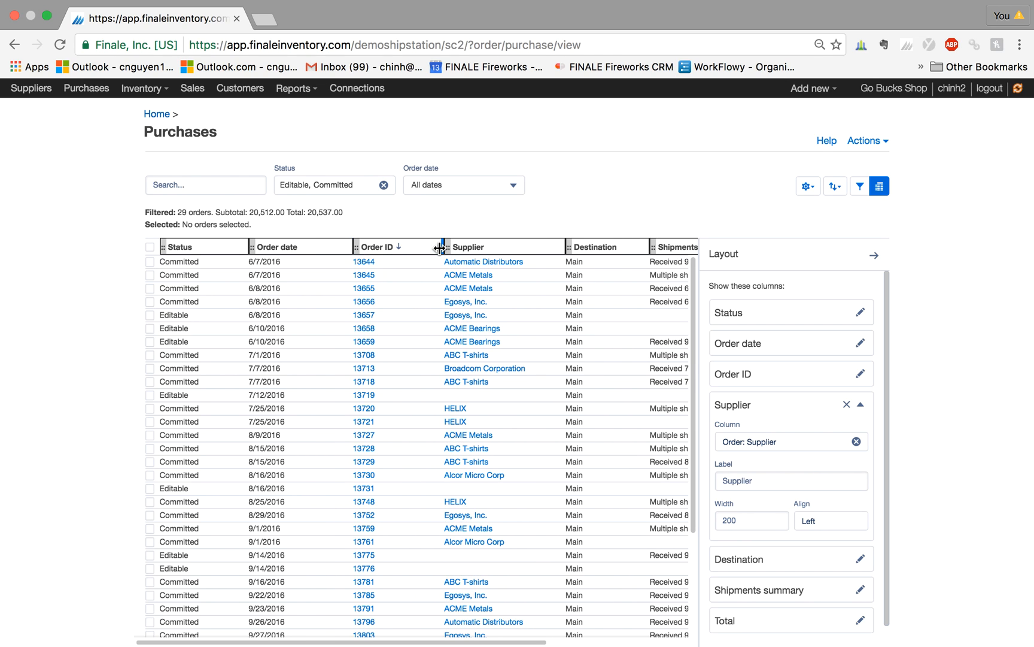
{"action": "mouse_move", "coordinate": [564, 246]}
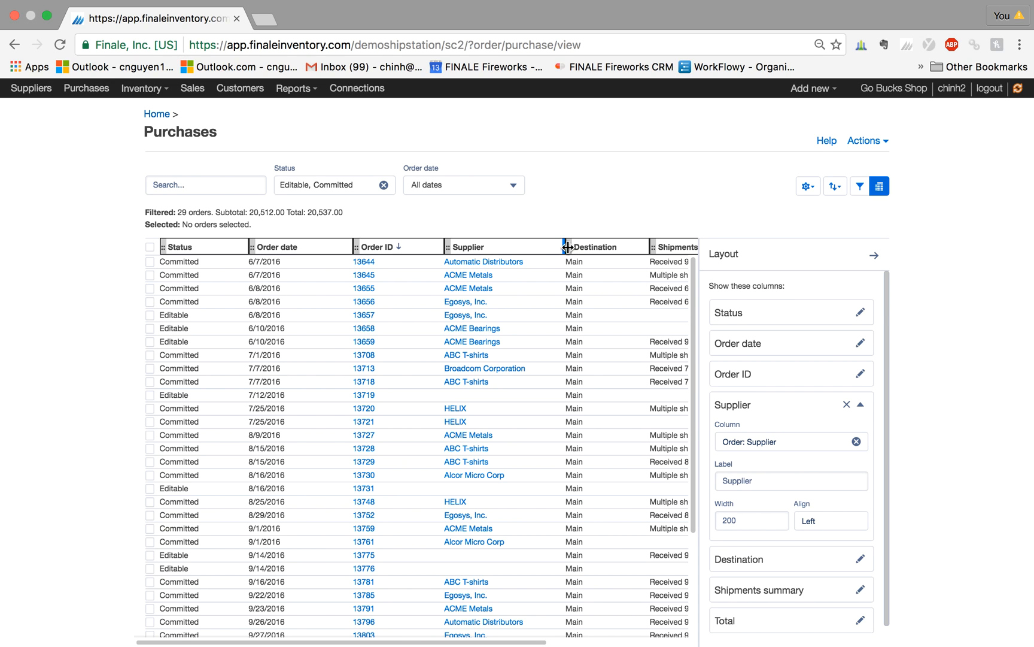
Widen the Supplier column, close Layout and start saving the screen as a preset
{"action": "left_click_drag", "start_coordinate": [566, 247], "coordinate": [594, 246]}
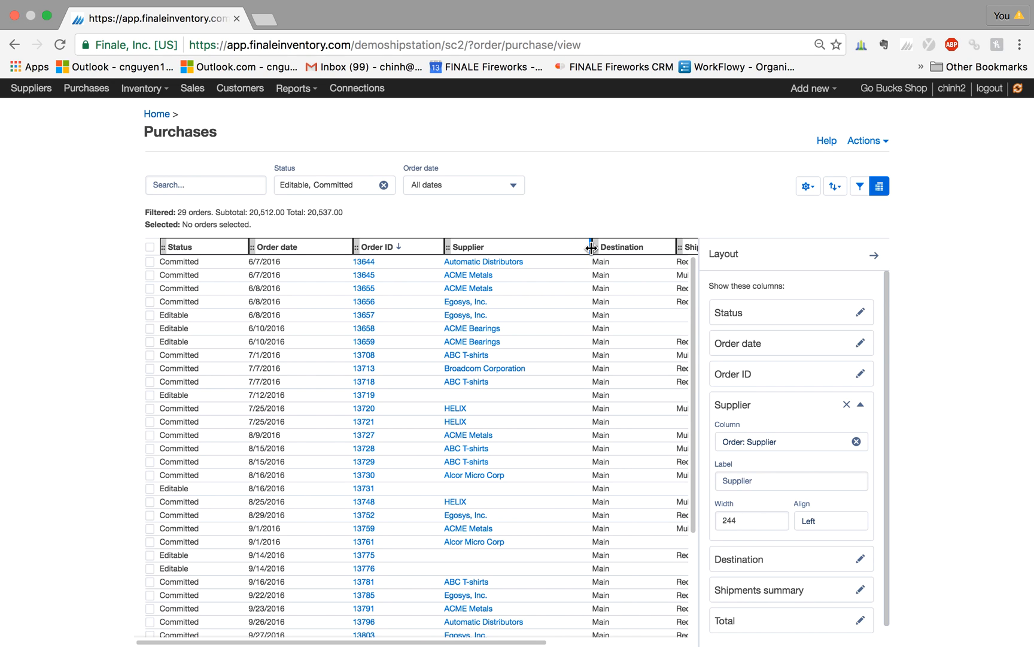
{"action": "left_click", "coordinate": [880, 185]}
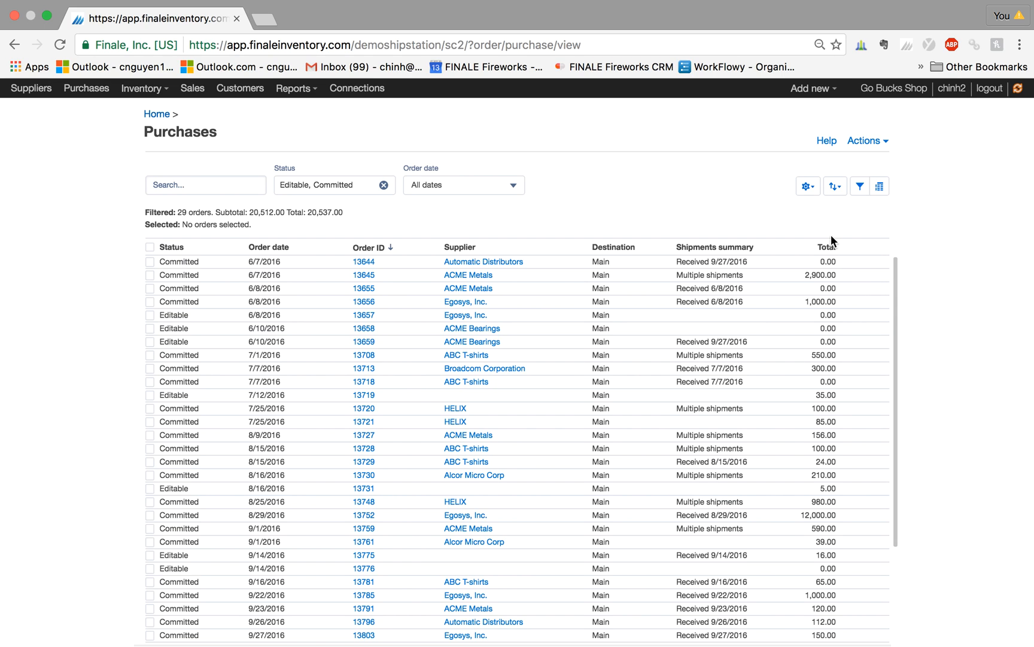
{"action": "left_click", "coordinate": [807, 185]}
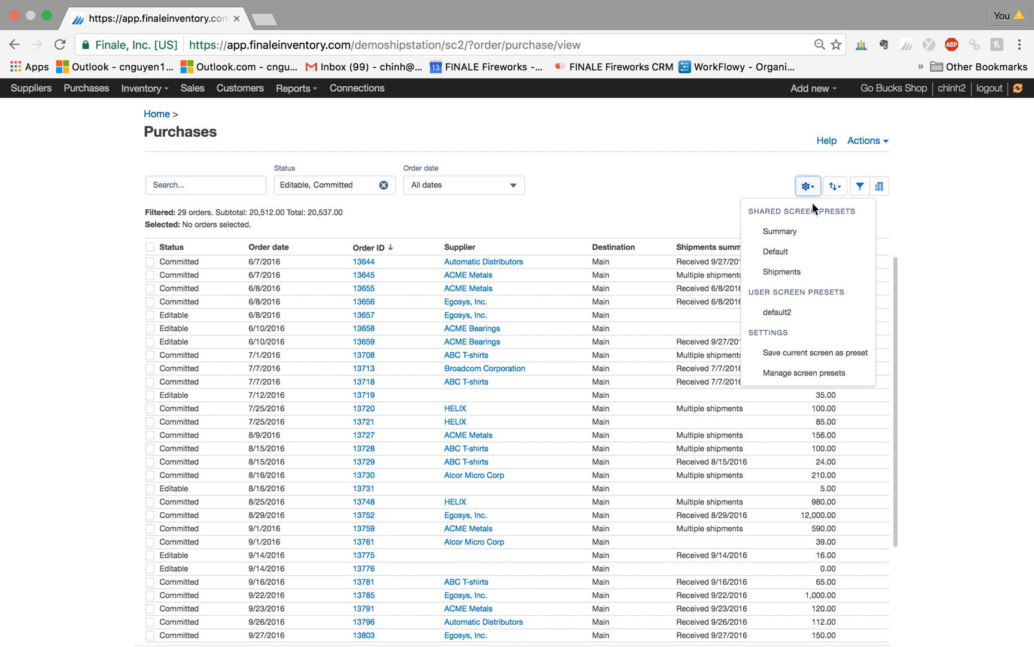
{"action": "mouse_move", "coordinate": [803, 358]}
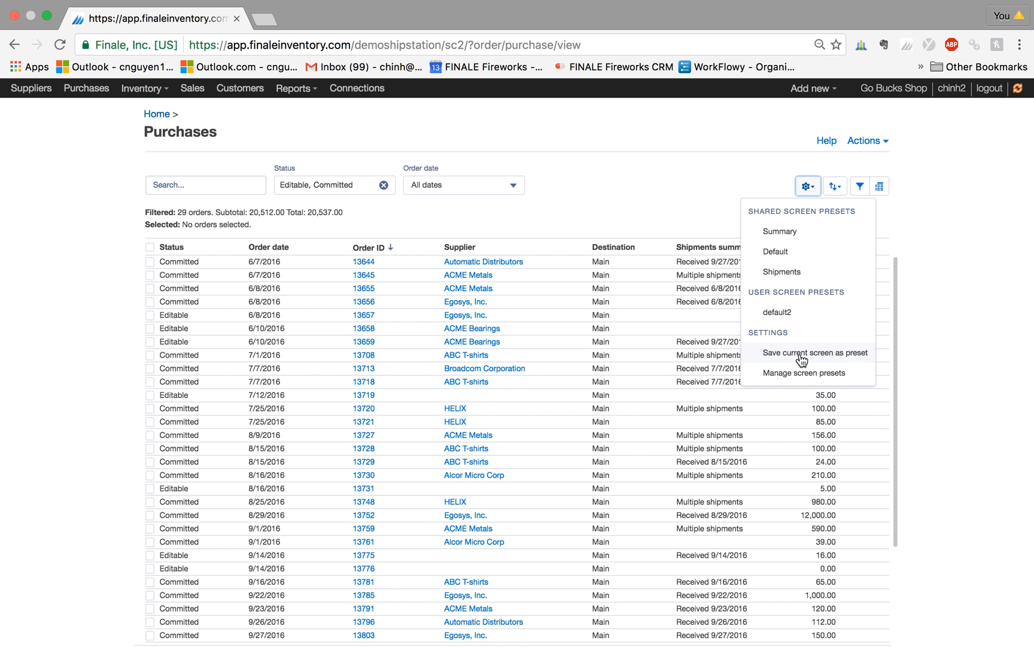
{"action": "left_click", "coordinate": [814, 352]}
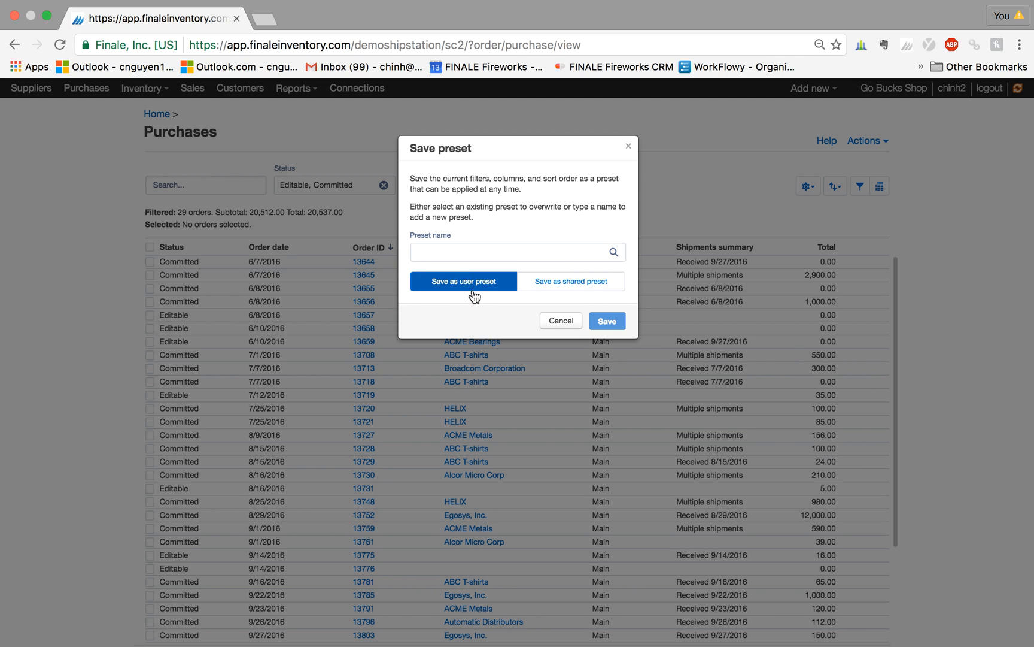
{"action": "mouse_move", "coordinate": [475, 281]}
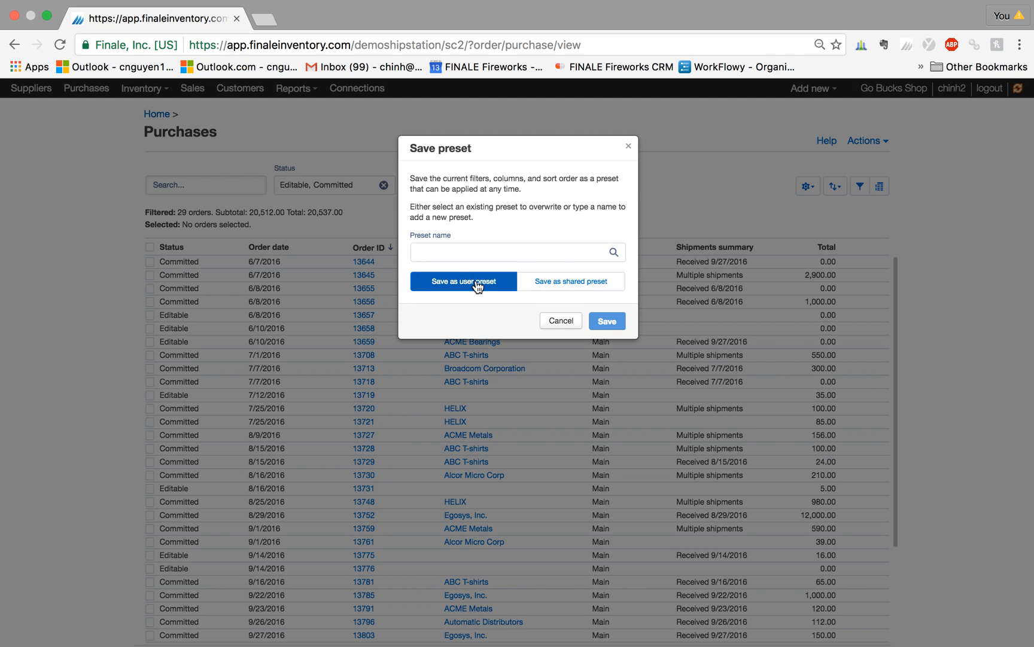
{"action": "mouse_move", "coordinate": [547, 287]}
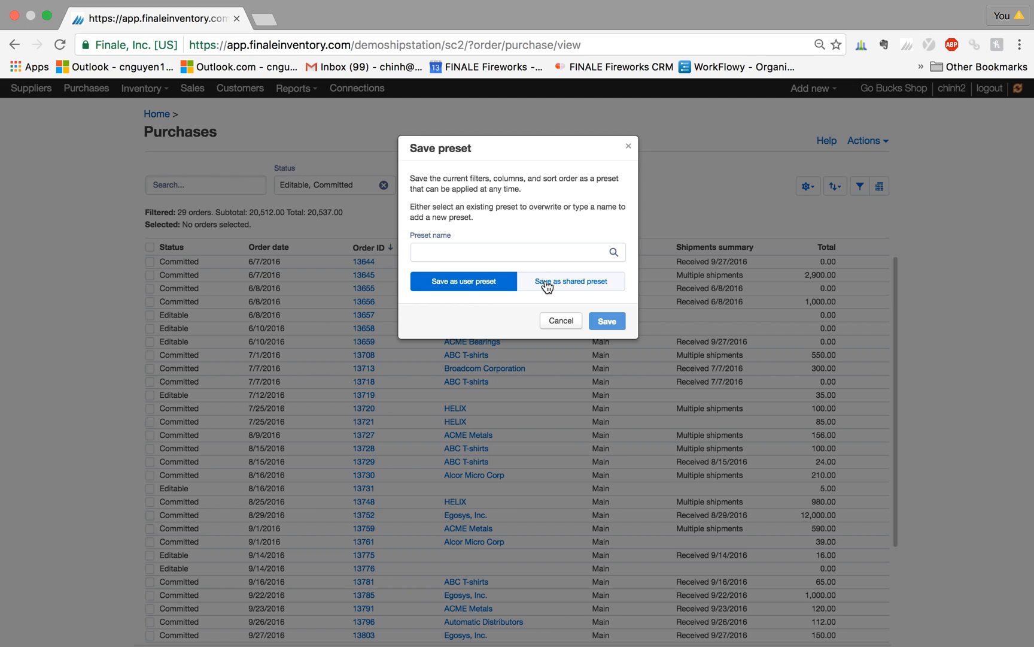
{"action": "mouse_move", "coordinate": [550, 289]}
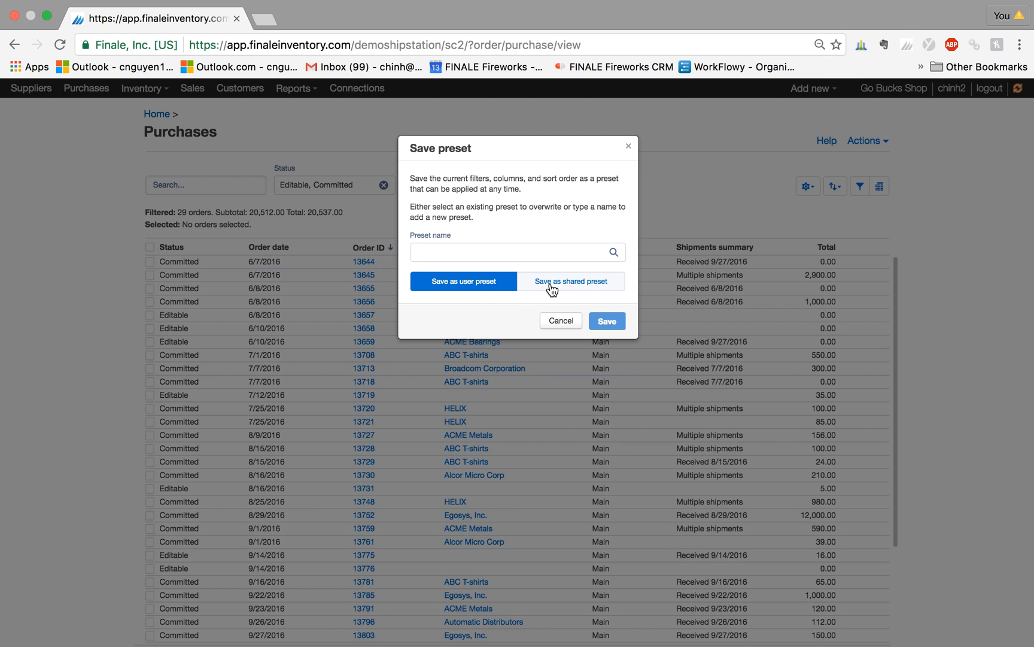
{"action": "mouse_move", "coordinate": [558, 285]}
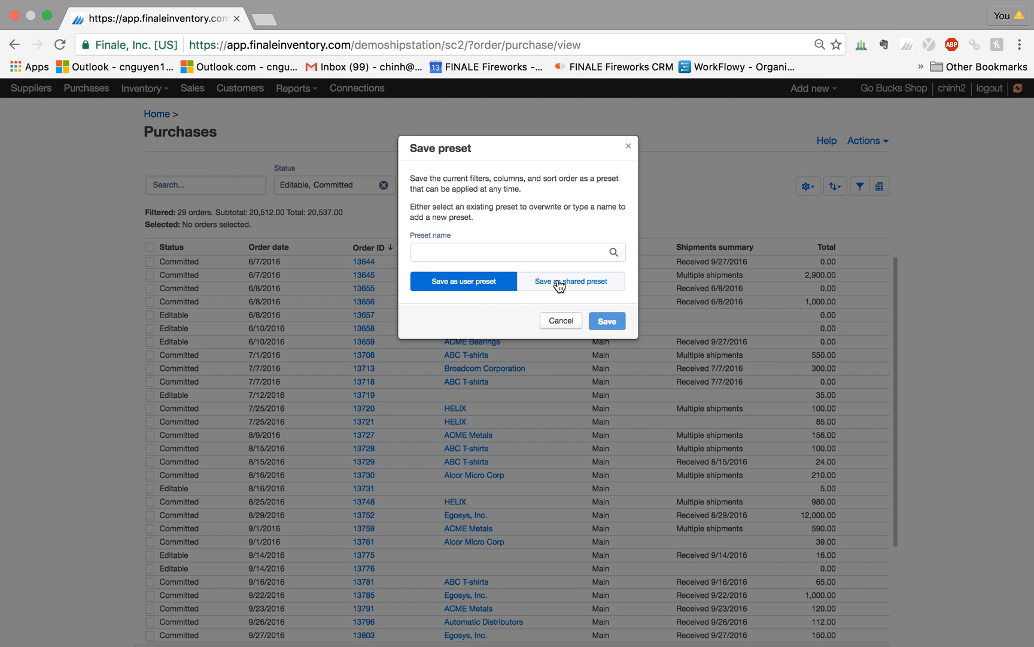
Save the layout as shared preset 'summary2' and close the dialog
{"action": "left_click", "coordinate": [571, 280]}
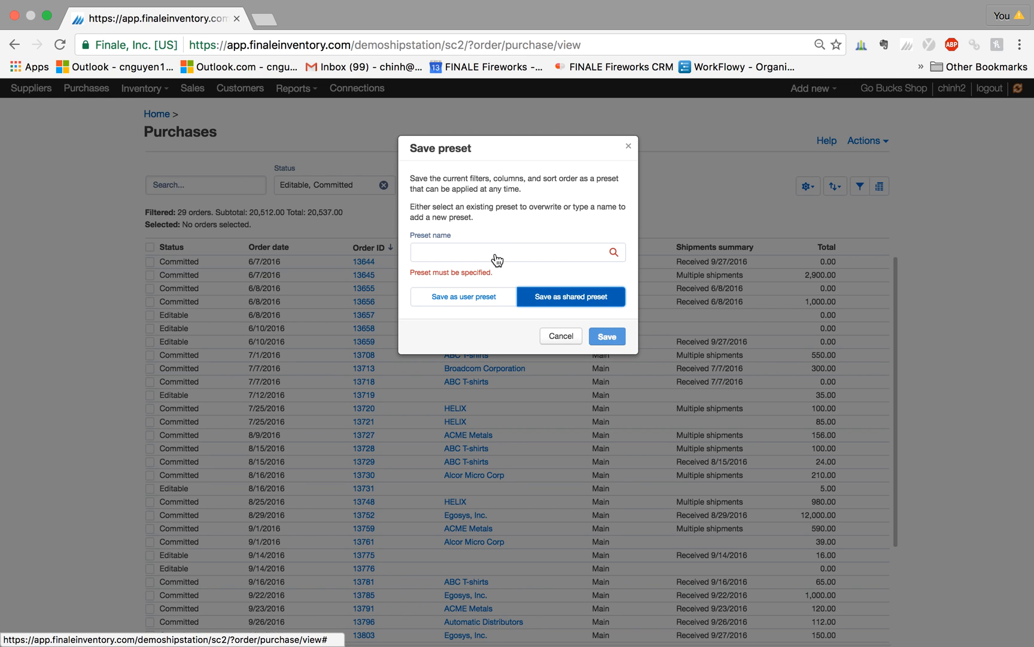
{"action": "type", "text": "s"}
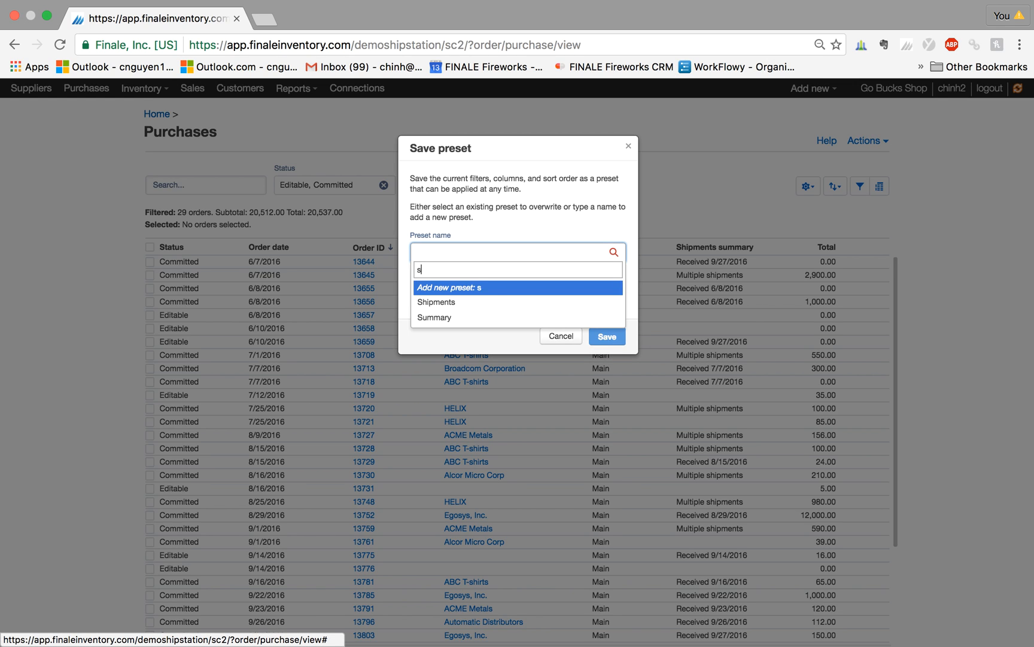
{"action": "type", "text": "ummary2"}
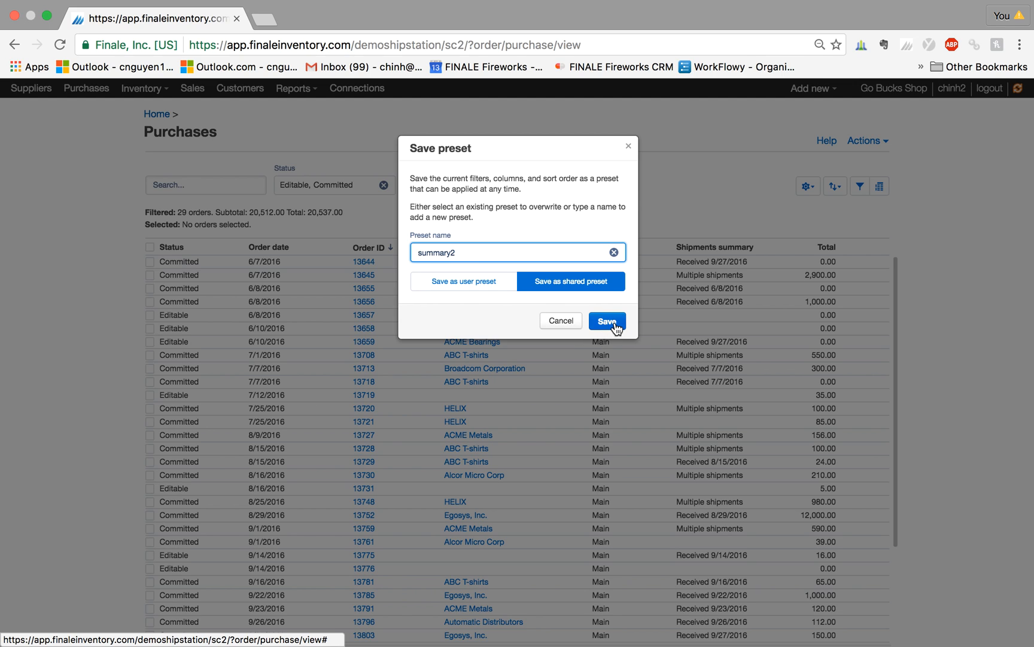
{"action": "mouse_move", "coordinate": [612, 328]}
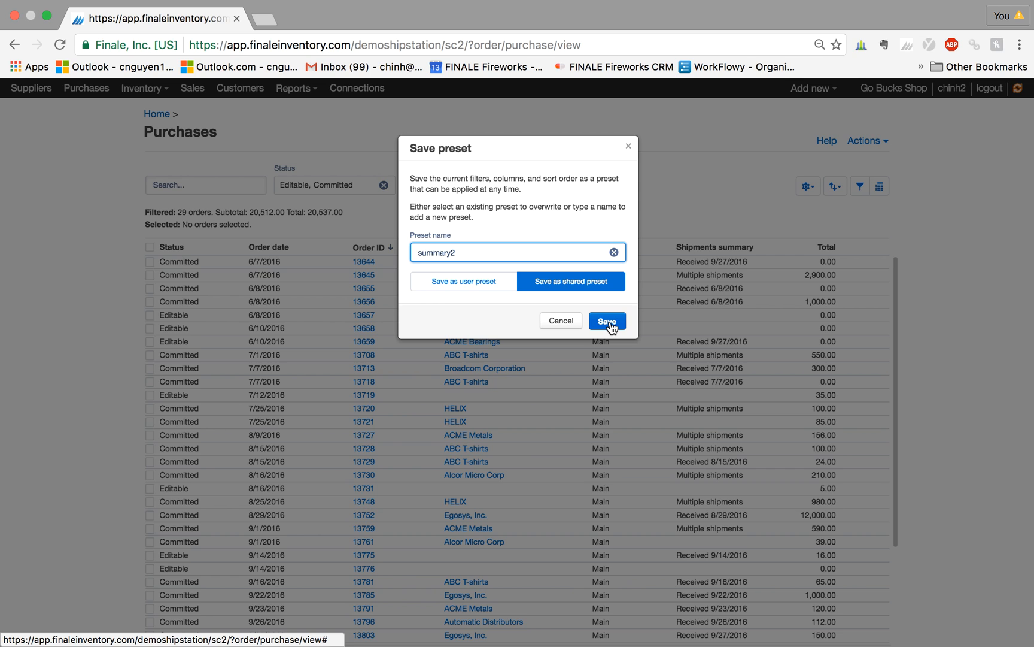
{"action": "left_click", "coordinate": [606, 321]}
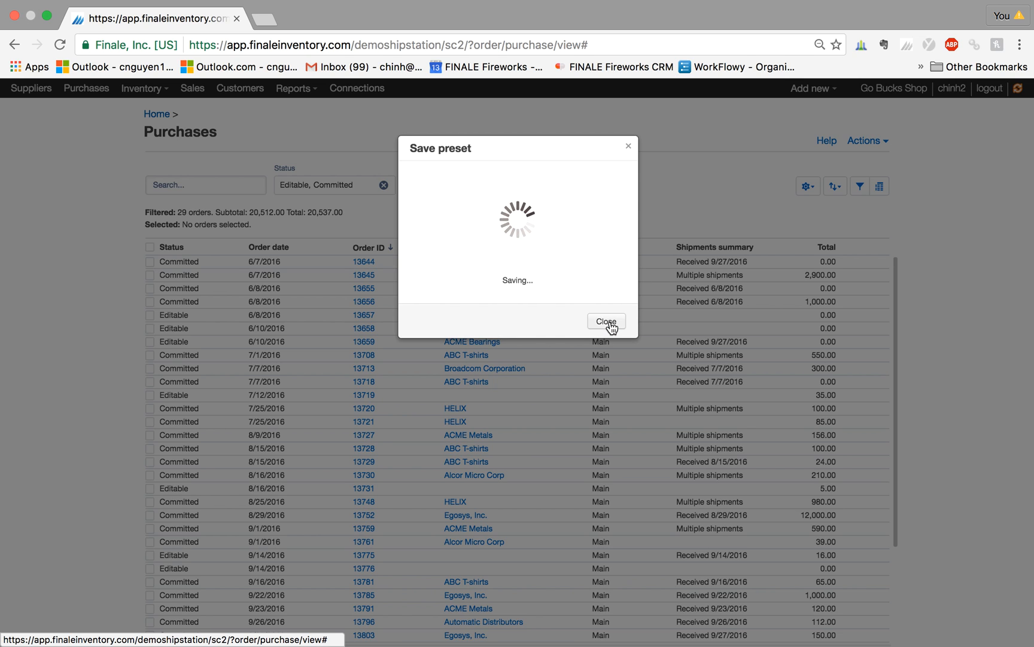
{"action": "left_click", "coordinate": [605, 321]}
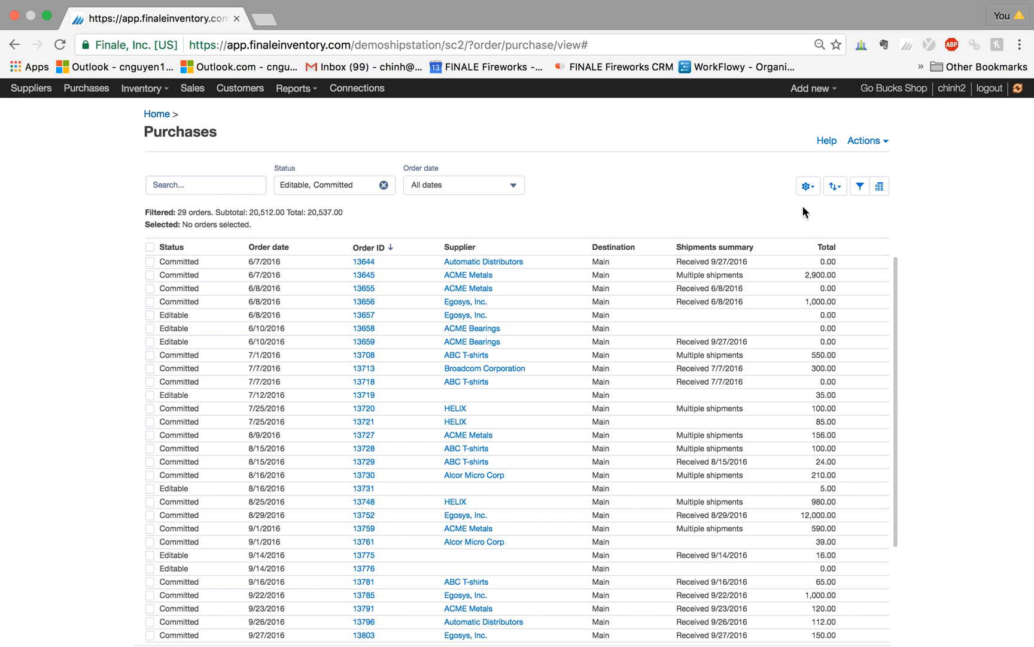
Confirm summary2 is listed among shared presets, then apply the Default preset
{"action": "left_click", "coordinate": [807, 186]}
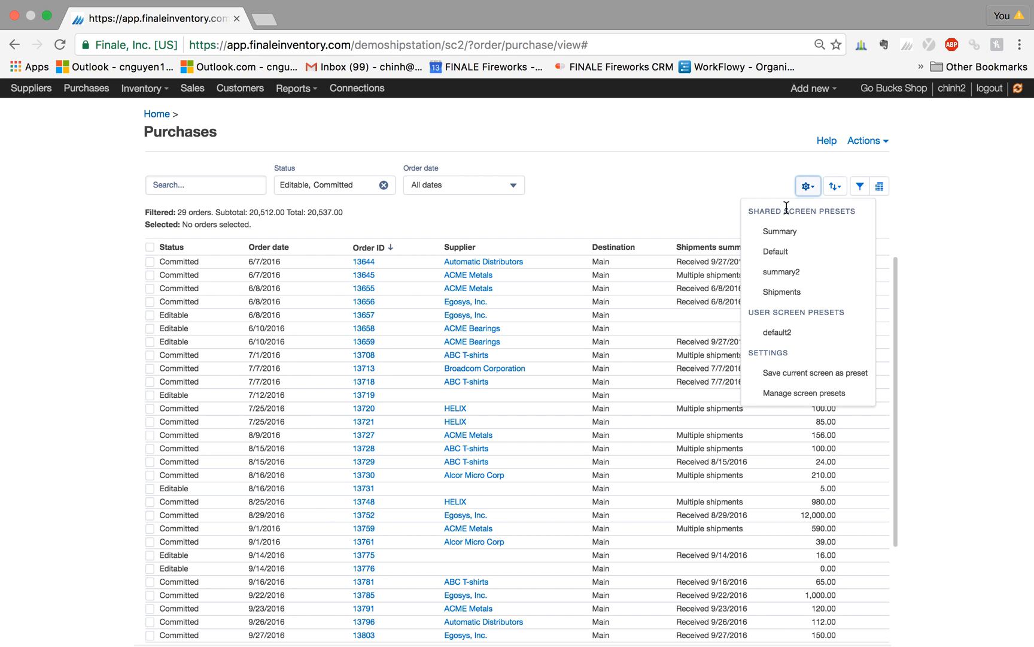
{"action": "left_click", "coordinate": [807, 185]}
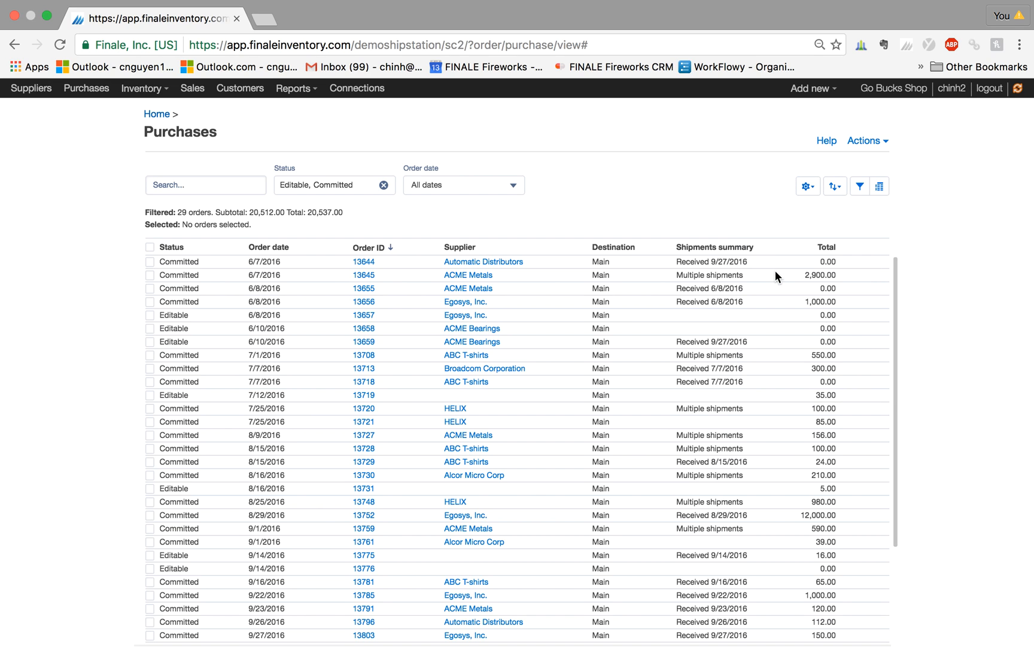
{"action": "left_click", "coordinate": [807, 185]}
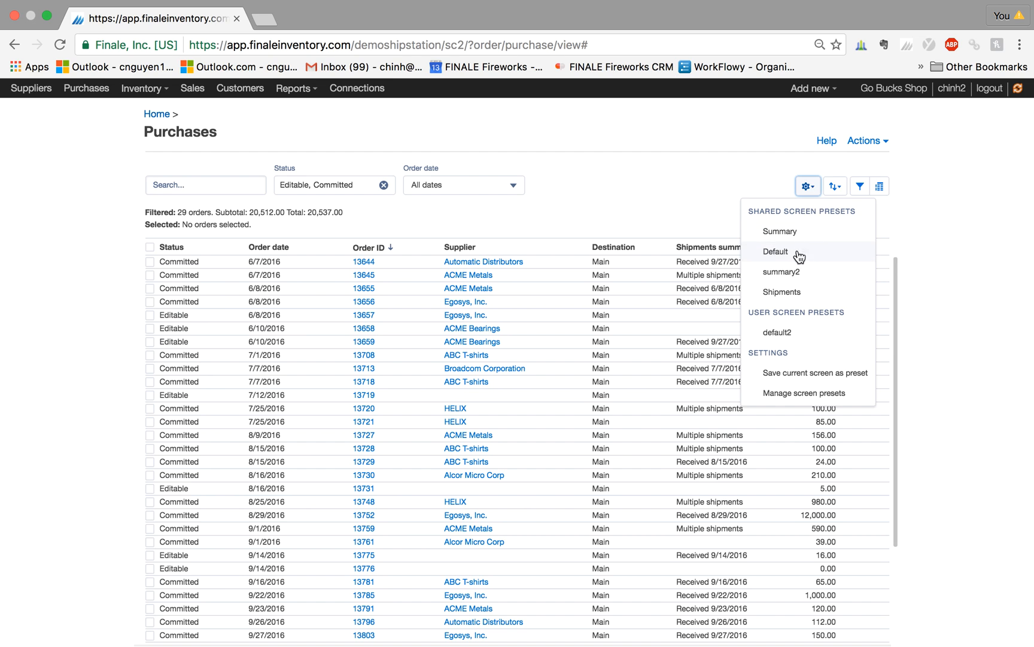
{"action": "left_click", "coordinate": [775, 251]}
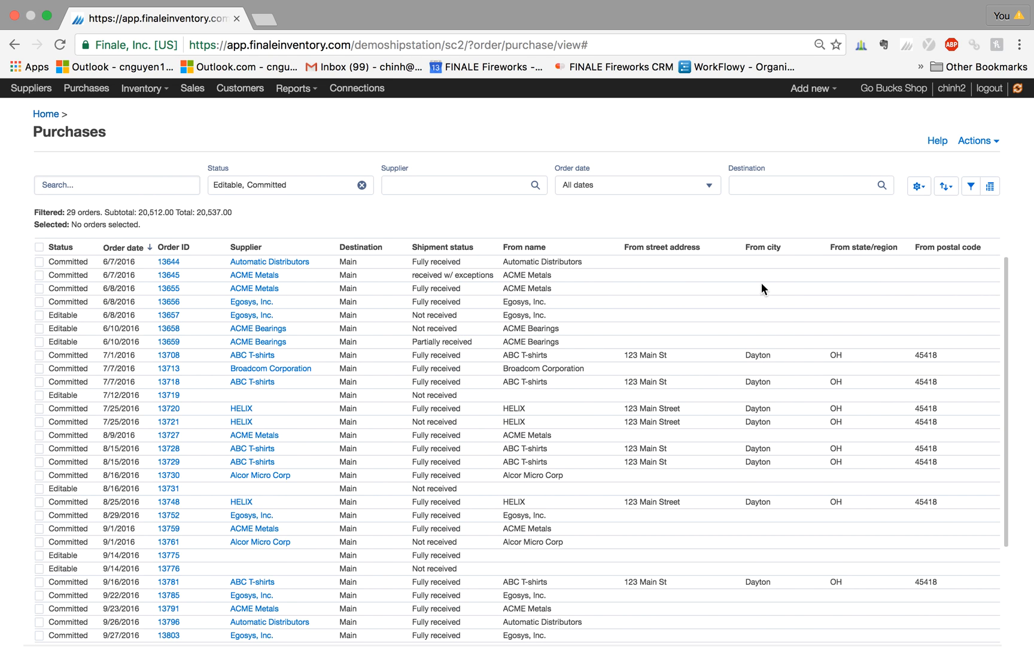